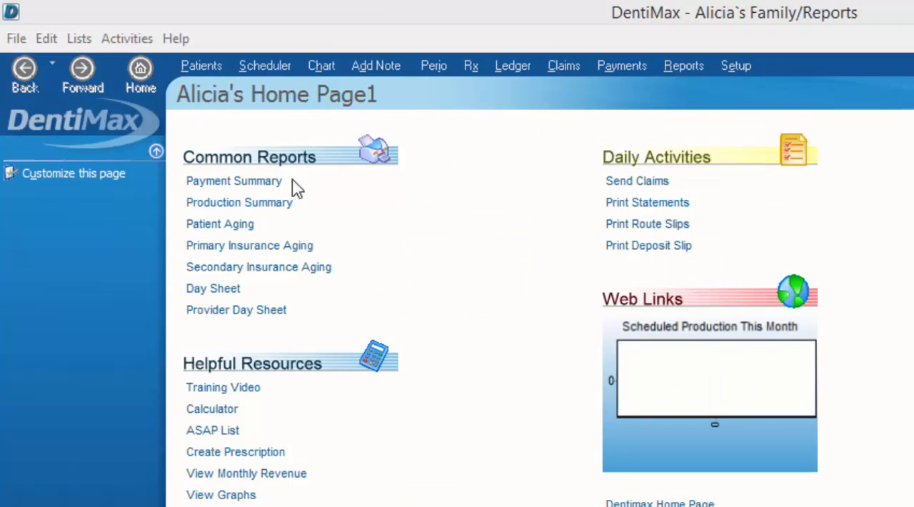
# Show the full Patient List from the DentiMax home page
pyautogui.click(202, 65)
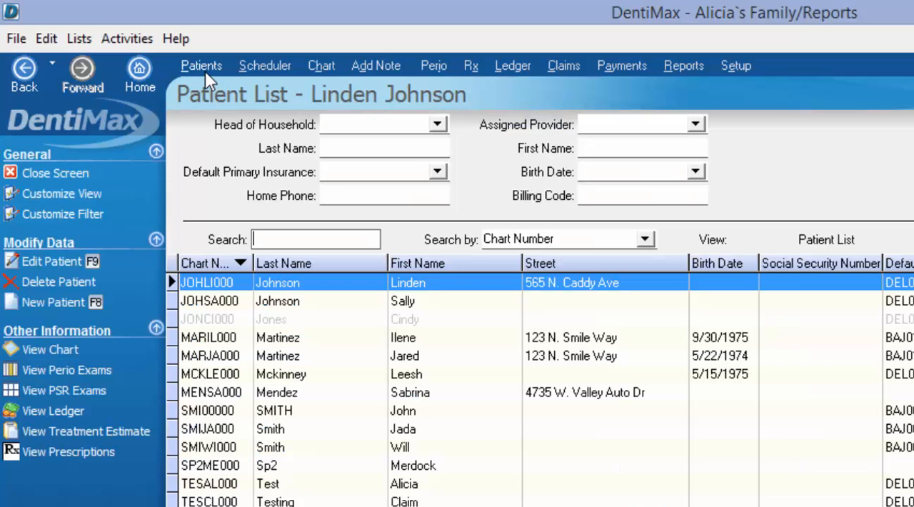
pyautogui.moveTo(434, 327)
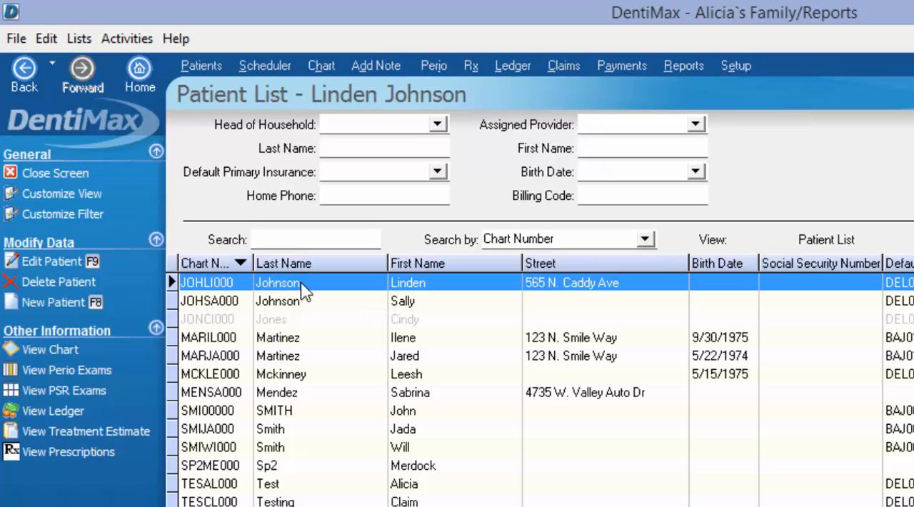
pyautogui.doubleClick(299, 282)
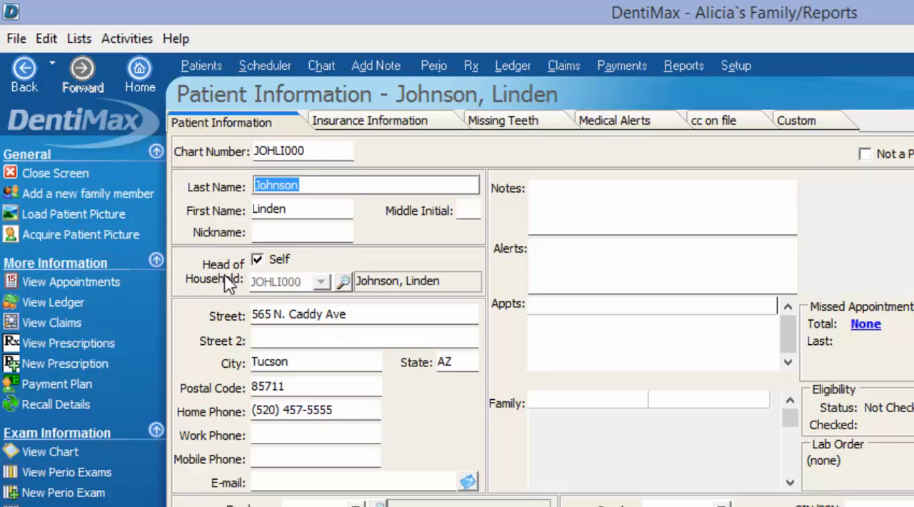
pyautogui.moveTo(513, 65)
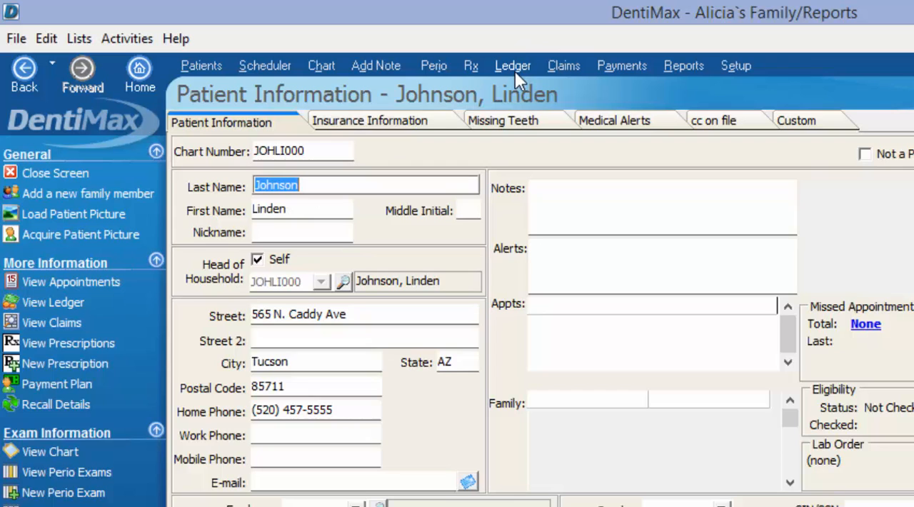
pyautogui.click(512, 65)
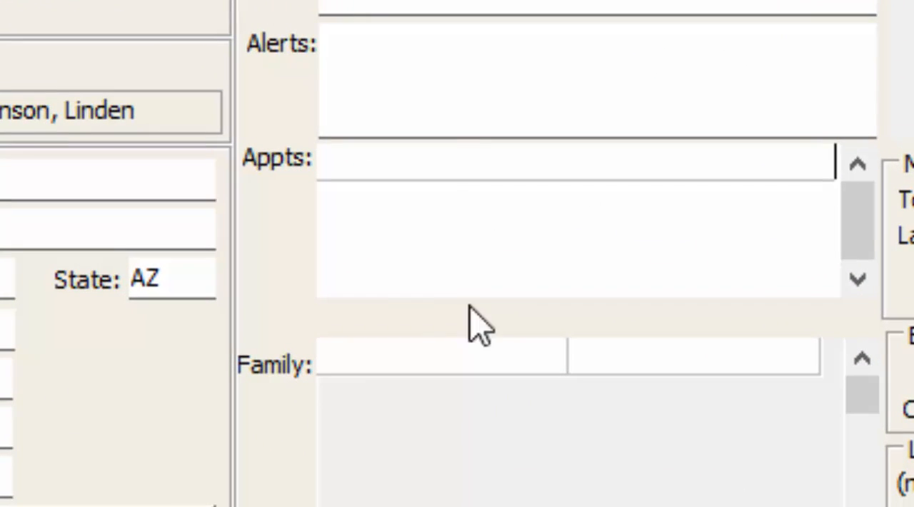
pyautogui.moveTo(428, 428)
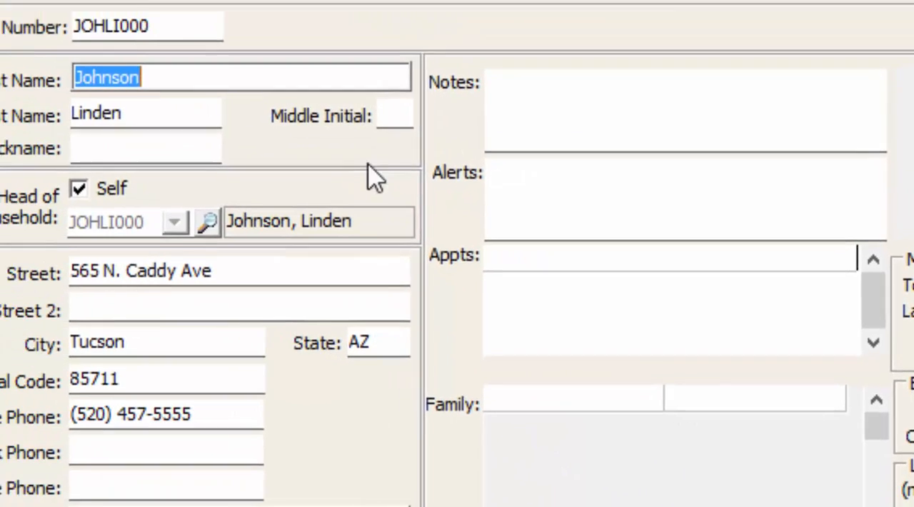
pyautogui.click(298, 21)
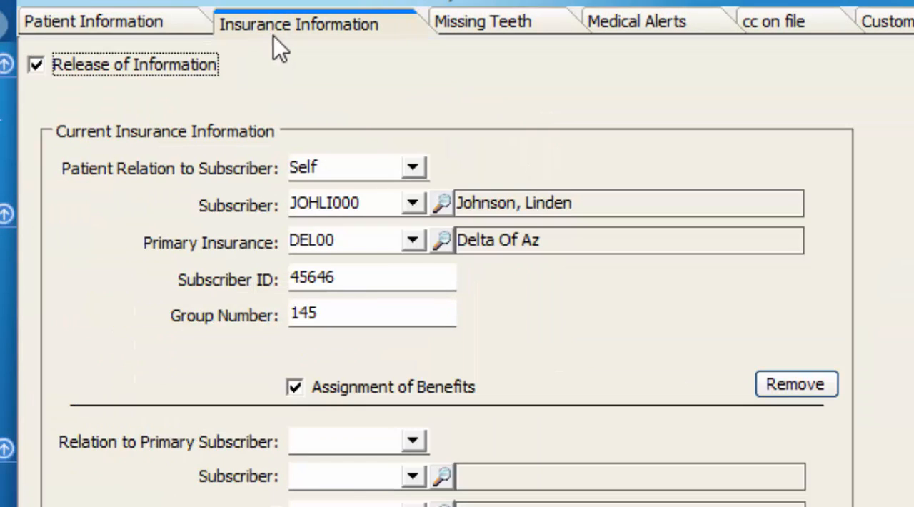
pyautogui.moveTo(388, 205)
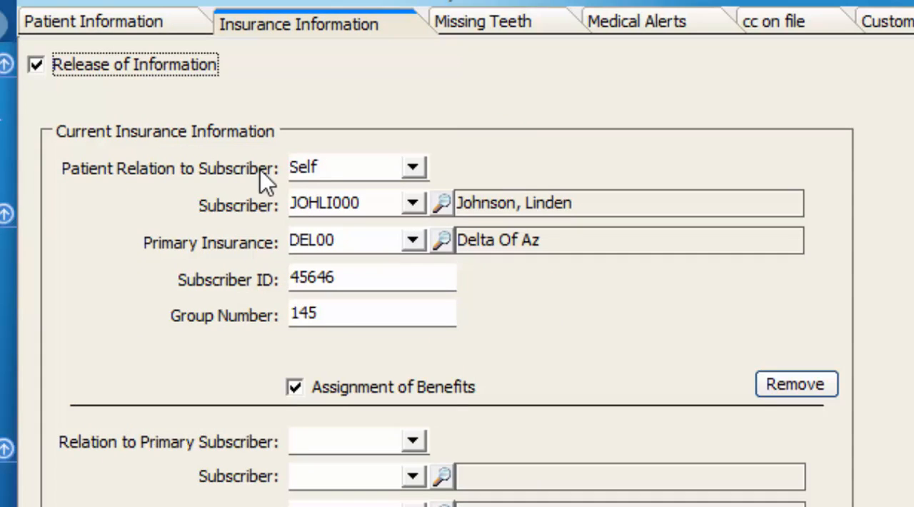
pyautogui.moveTo(381, 180)
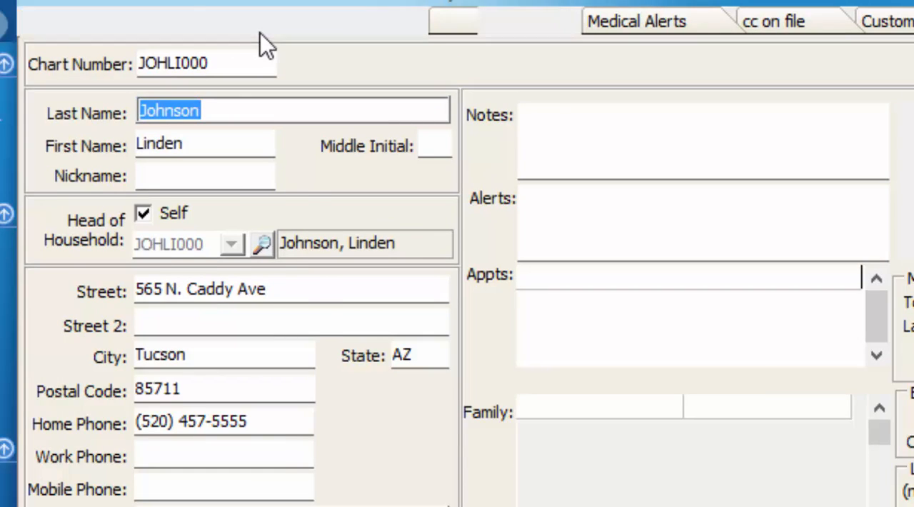
pyautogui.click(298, 23)
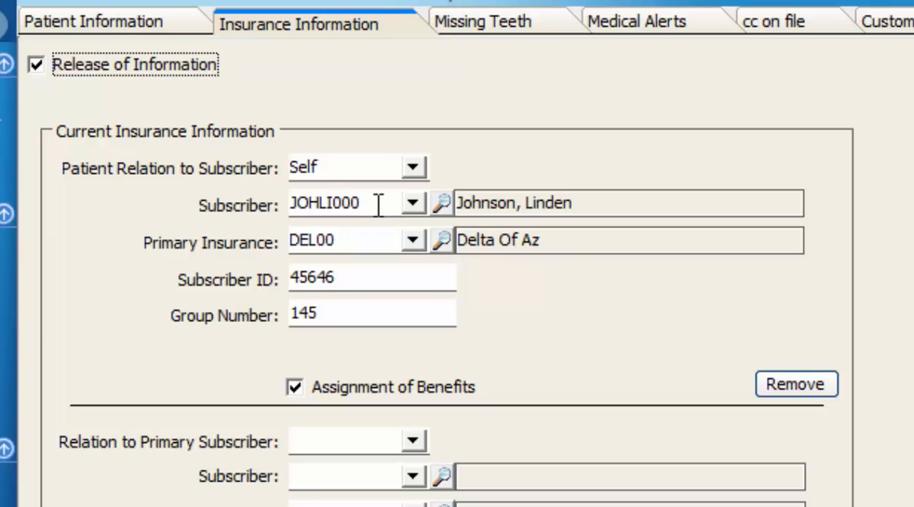
pyautogui.click(91, 22)
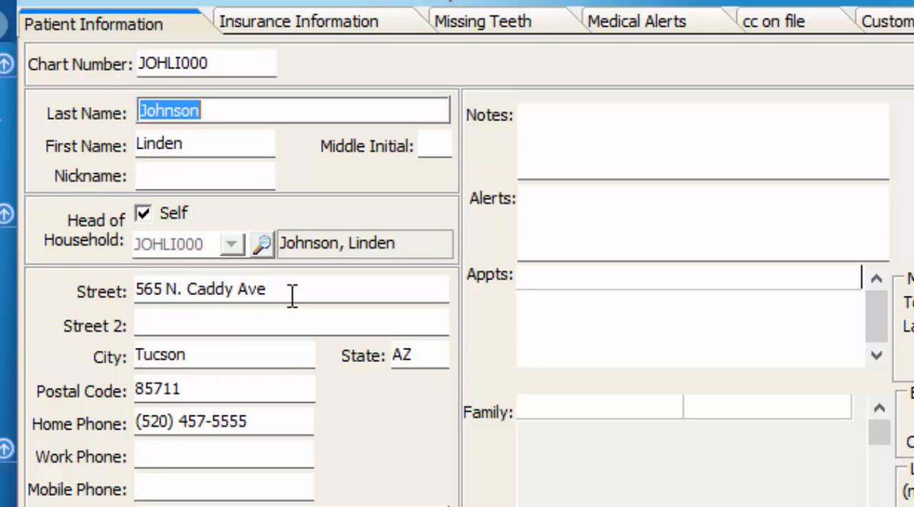
pyautogui.moveTo(254, 421)
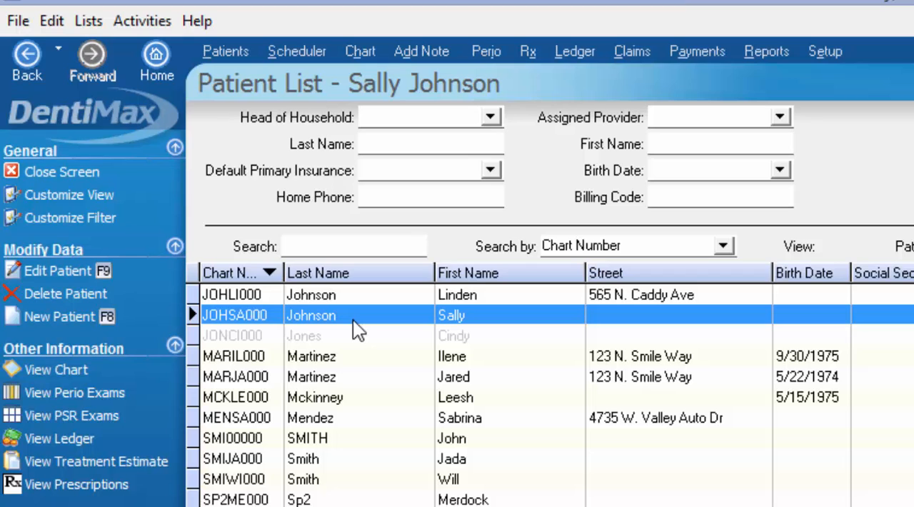
pyautogui.doubleClick(311, 315)
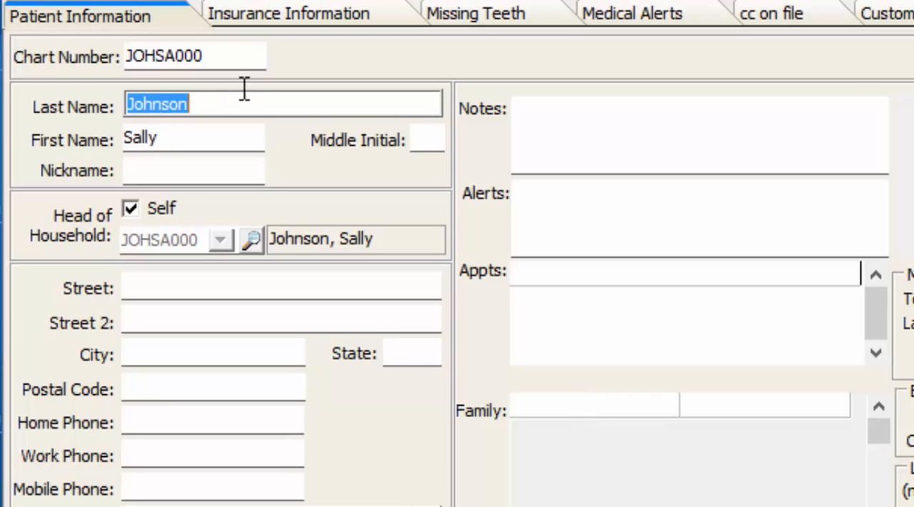
pyautogui.moveTo(179, 217)
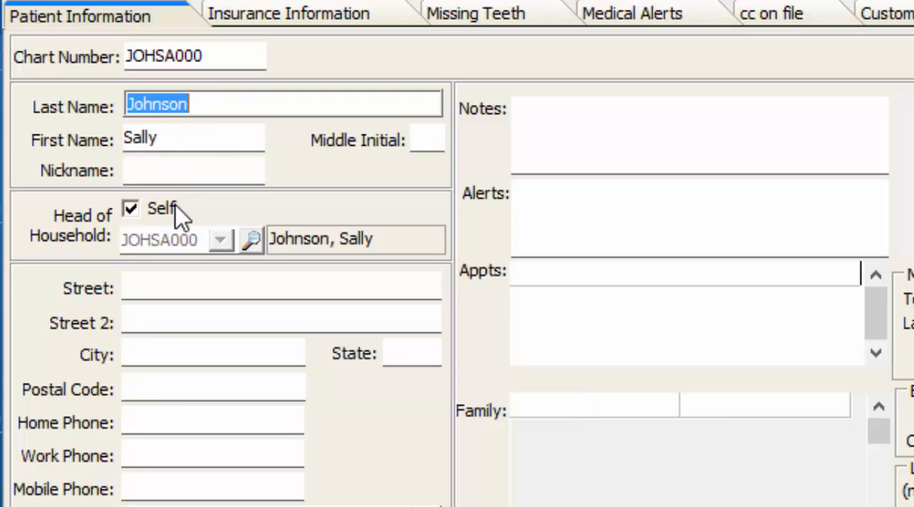
pyautogui.click(131, 207)
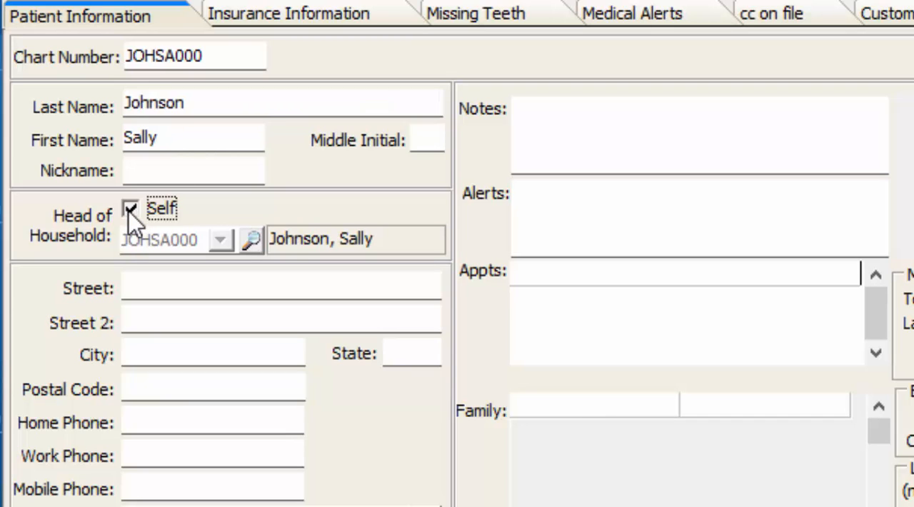
pyautogui.click(221, 239)
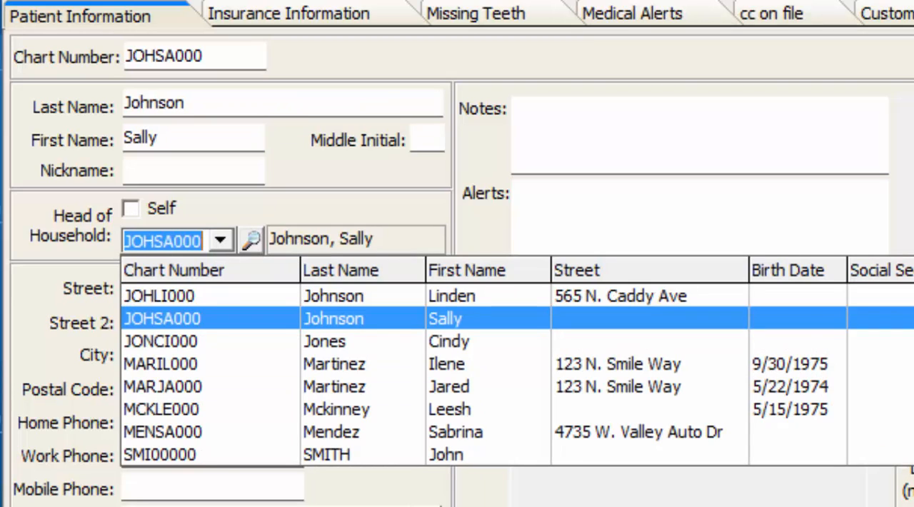
pyautogui.click(159, 295)
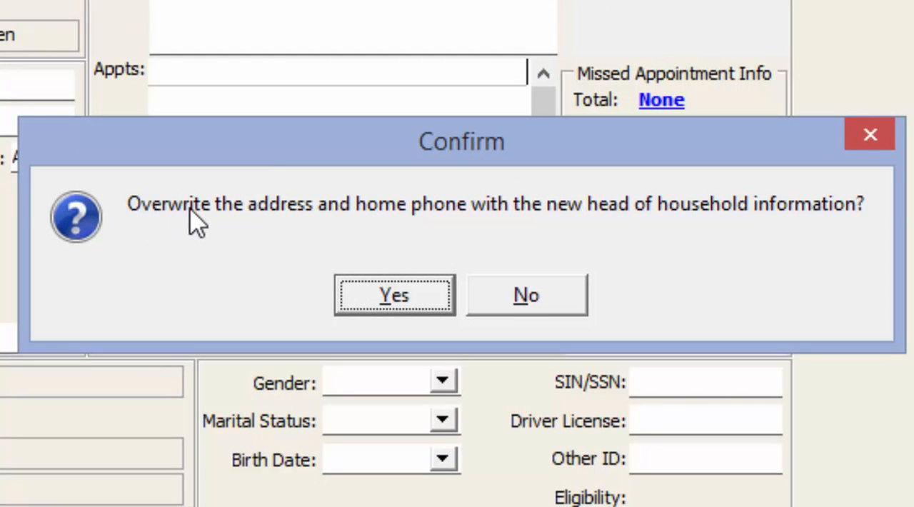
pyautogui.moveTo(335, 239)
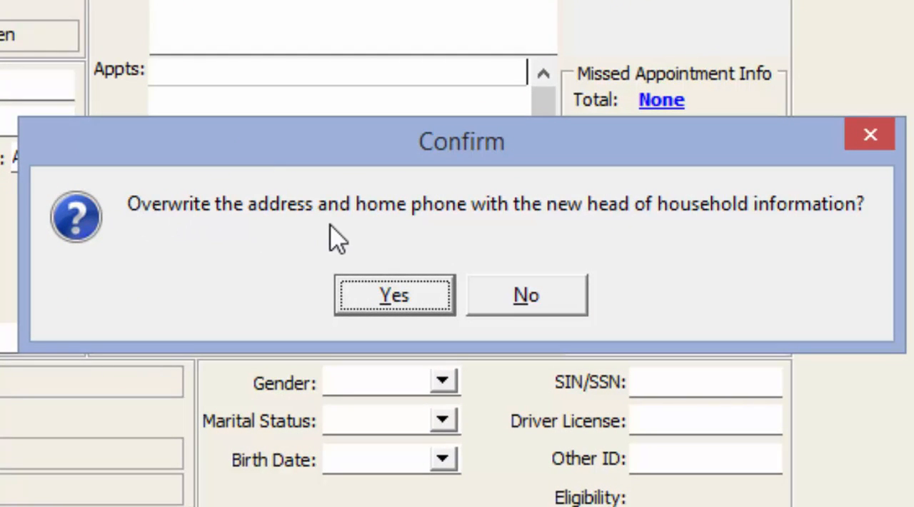
pyautogui.moveTo(805, 234)
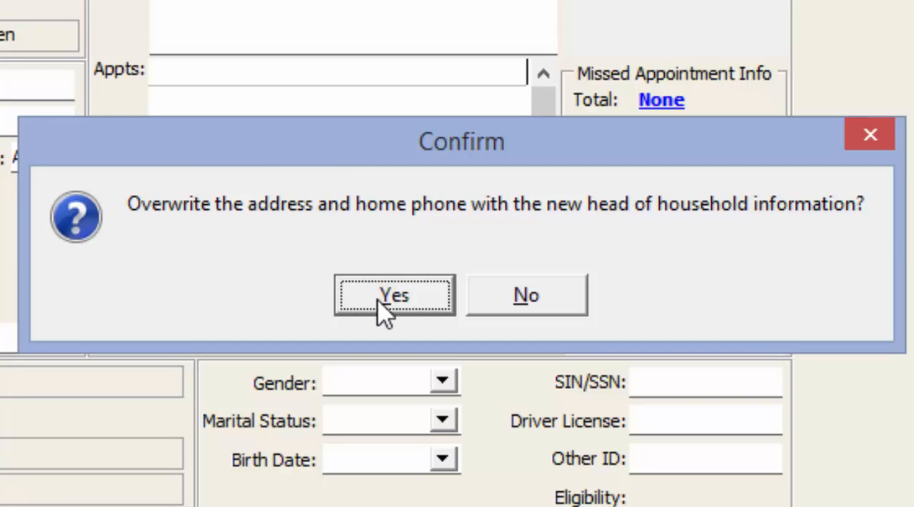
pyautogui.moveTo(521, 303)
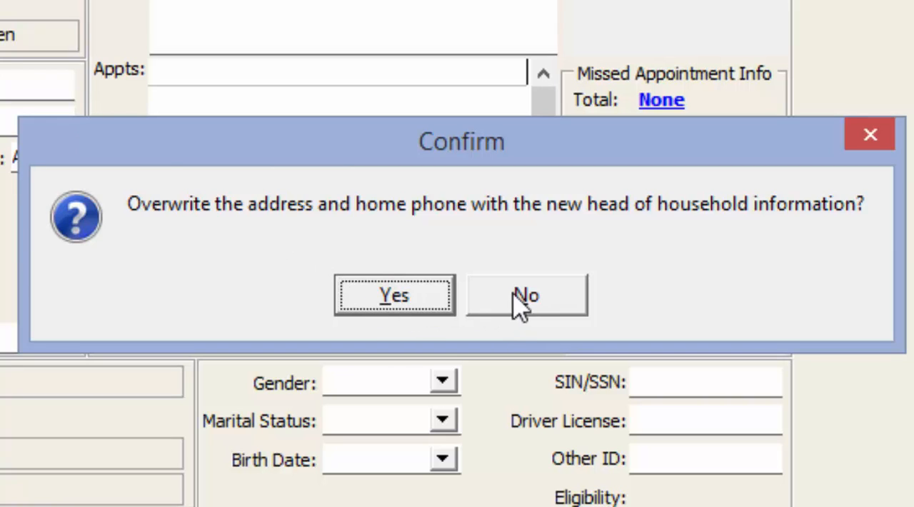
pyautogui.moveTo(399, 294)
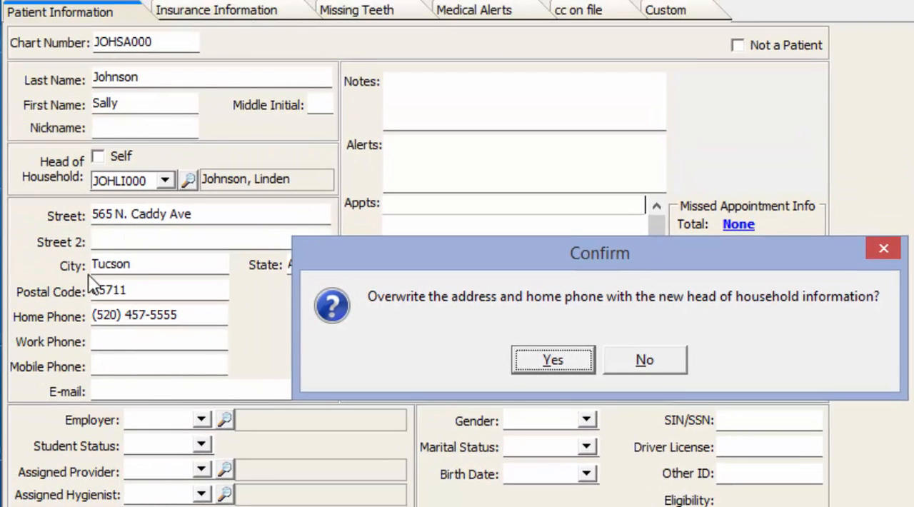
pyautogui.moveTo(156, 336)
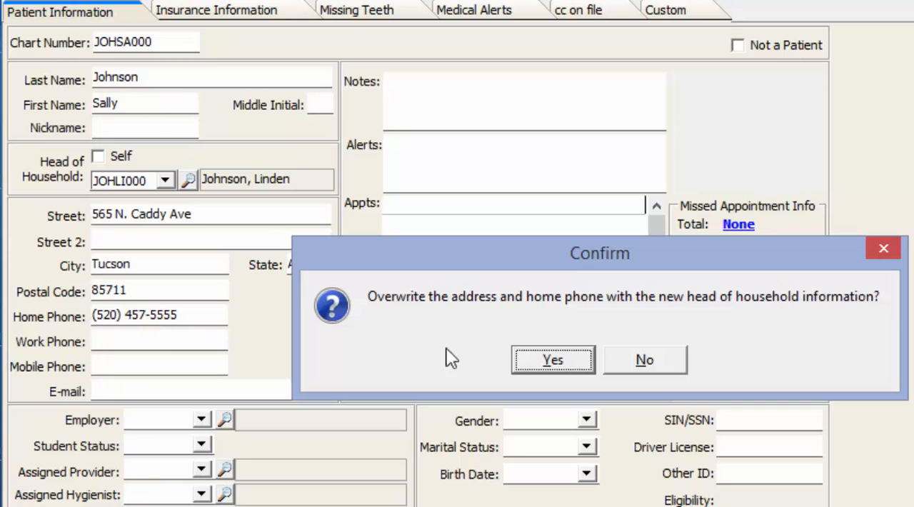
pyautogui.click(553, 359)
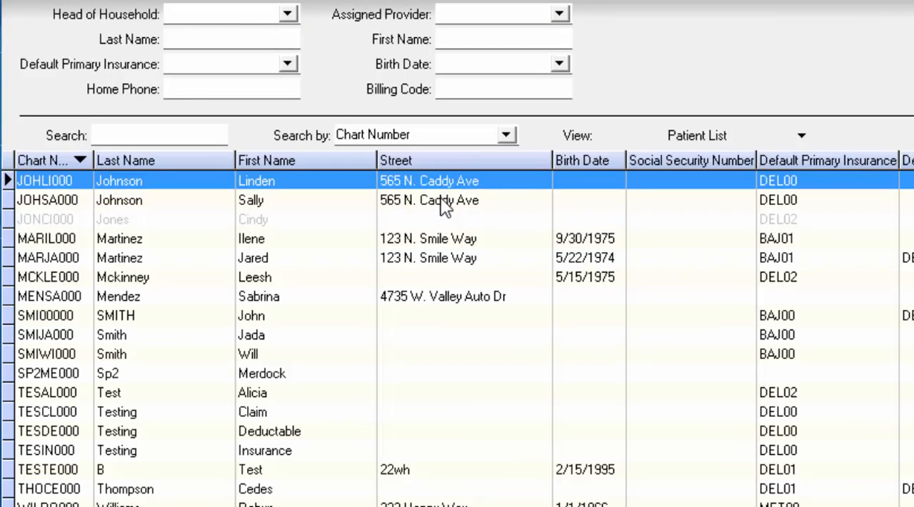
pyautogui.click(249, 200)
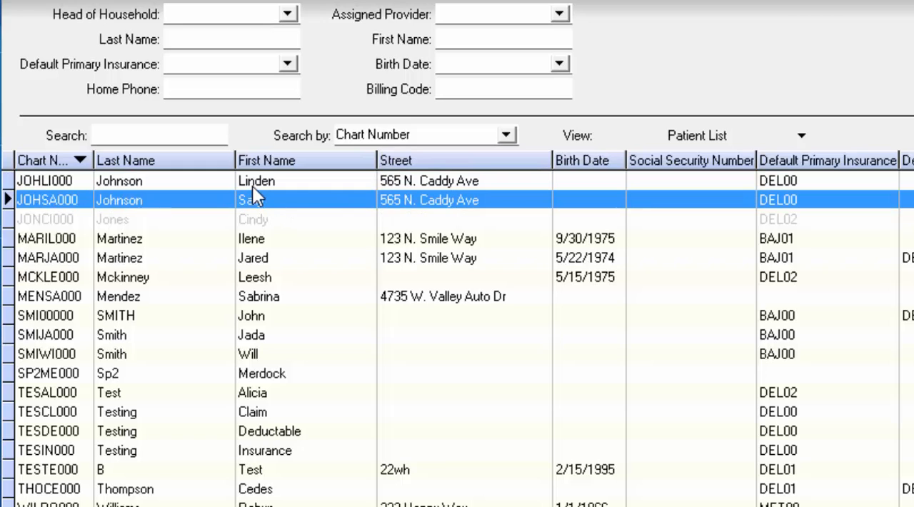
pyautogui.click(256, 180)
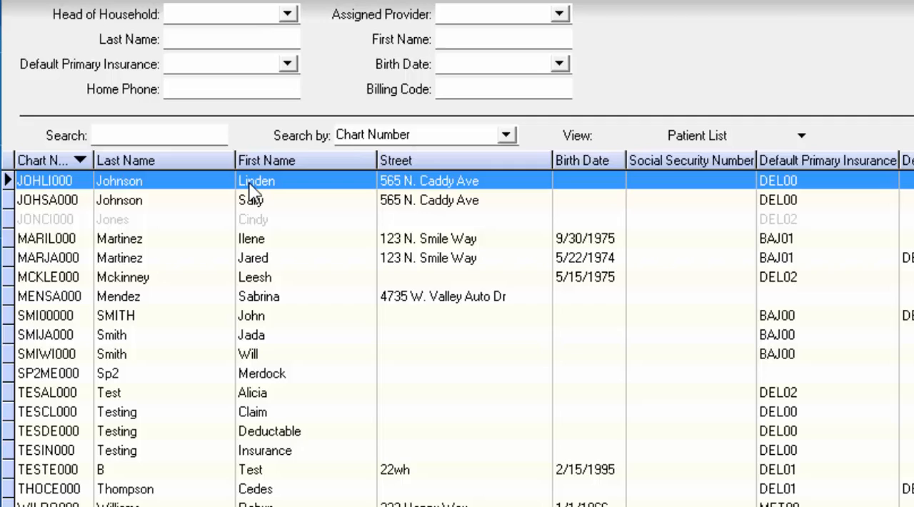
pyautogui.doubleClick(250, 180)
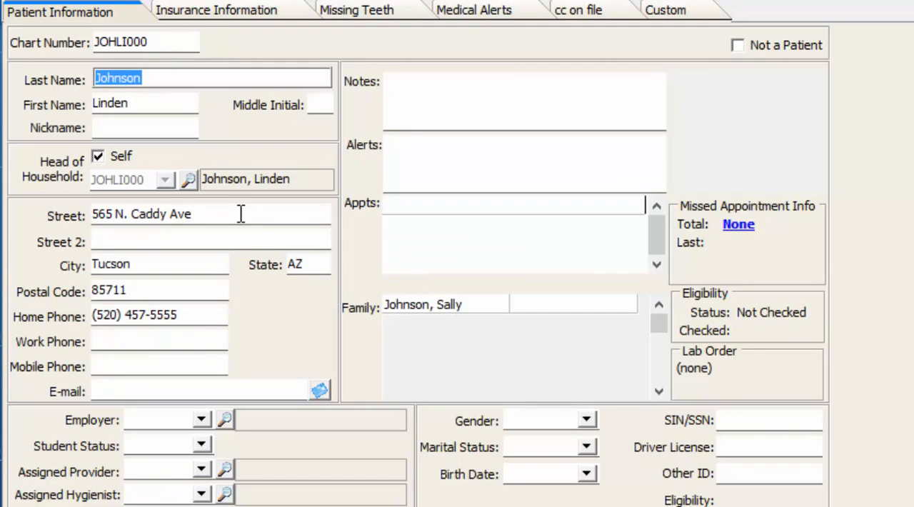
pyautogui.click(422, 304)
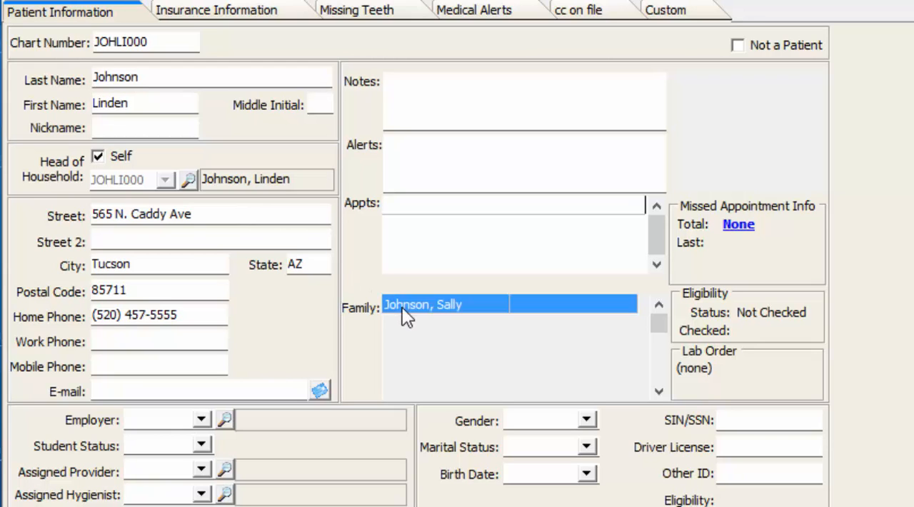
pyautogui.doubleClick(423, 304)
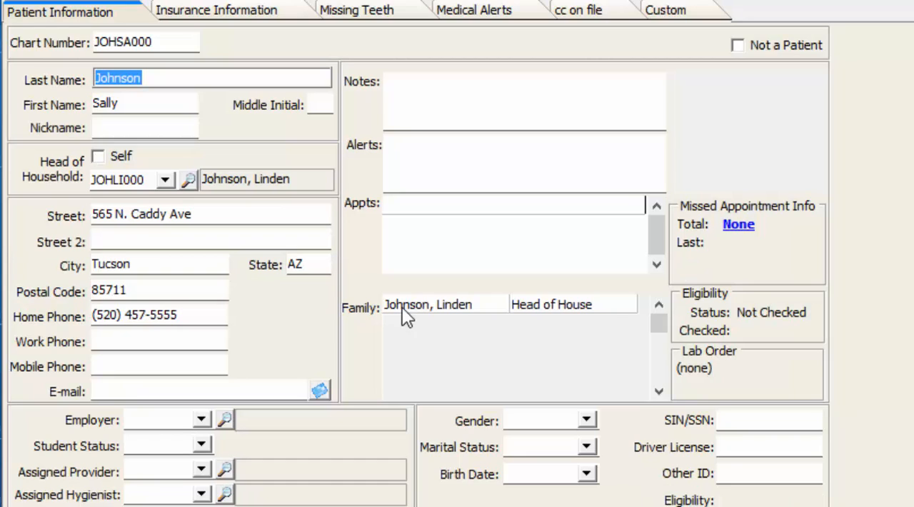
pyautogui.moveTo(396, 295)
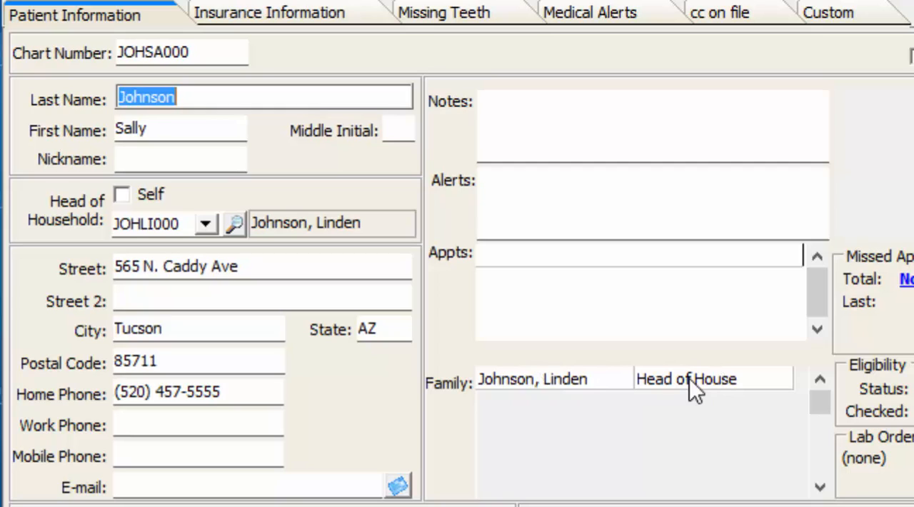
pyautogui.moveTo(557, 392)
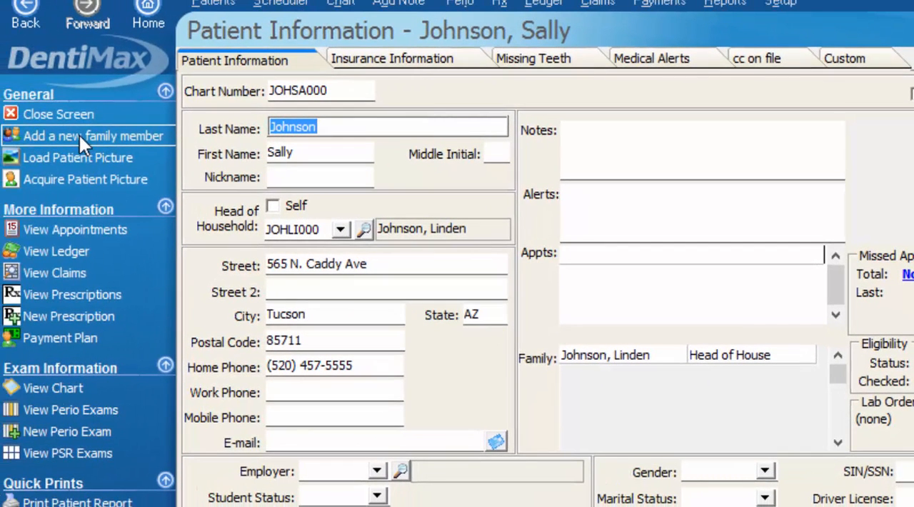
pyautogui.moveTo(286, 214)
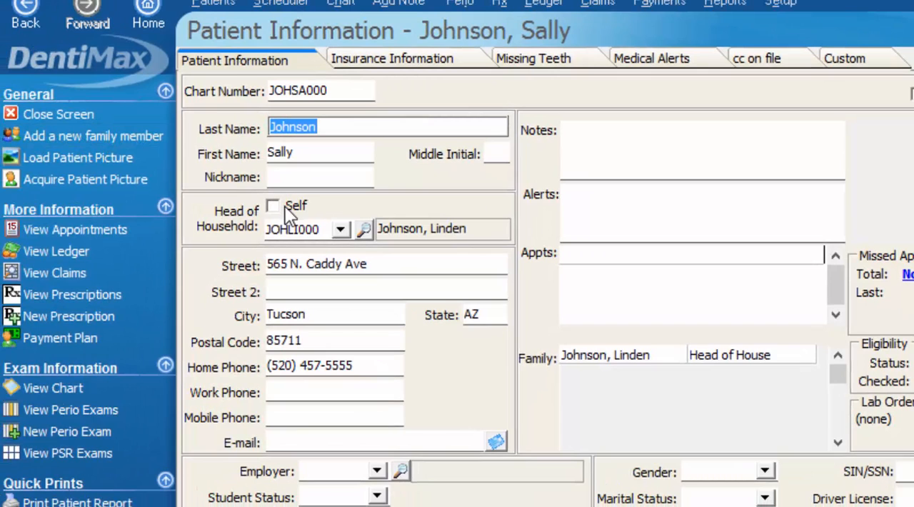
pyautogui.moveTo(421, 229)
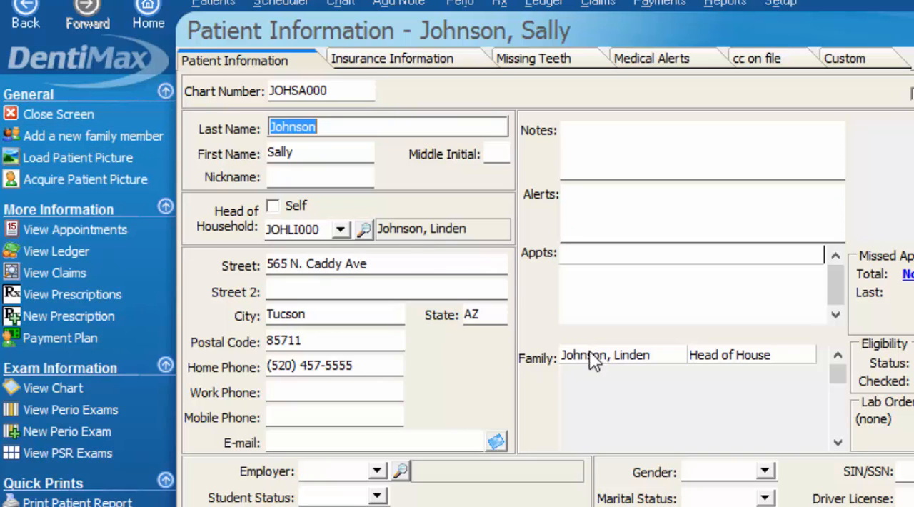
pyautogui.moveTo(635, 366)
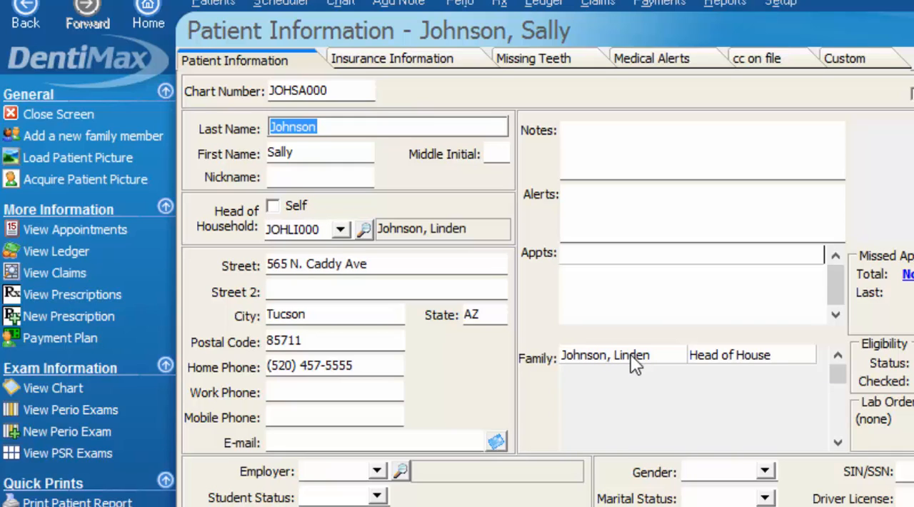
pyautogui.moveTo(407, 200)
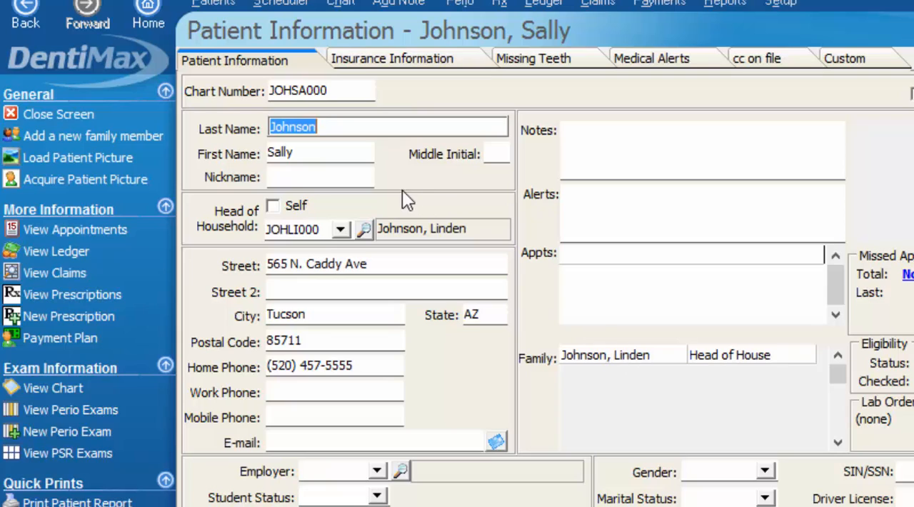
pyautogui.moveTo(277, 212)
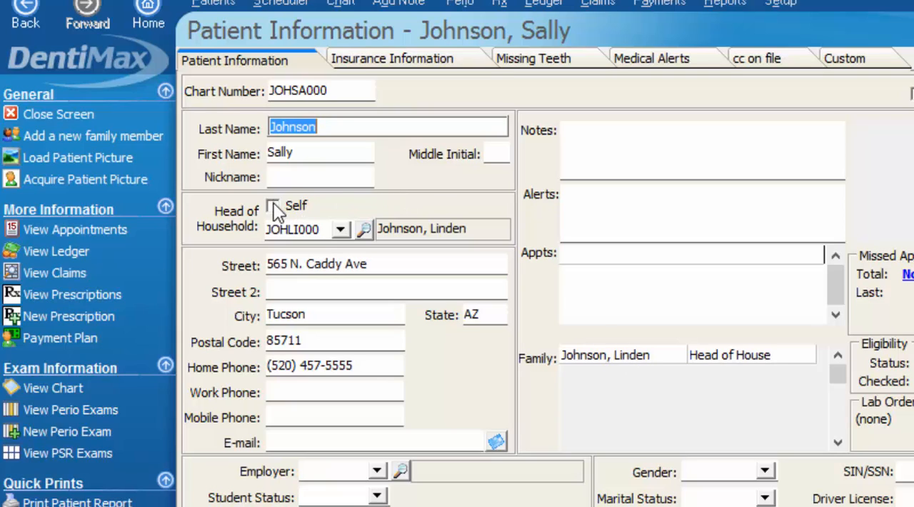
# Tick the Head of Household 'Self' box so Sally heads her own household
pyautogui.click(272, 205)
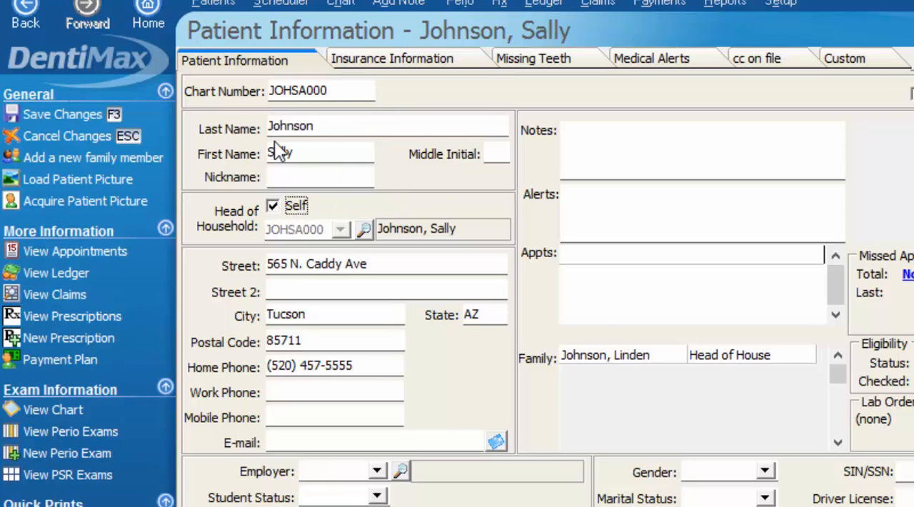